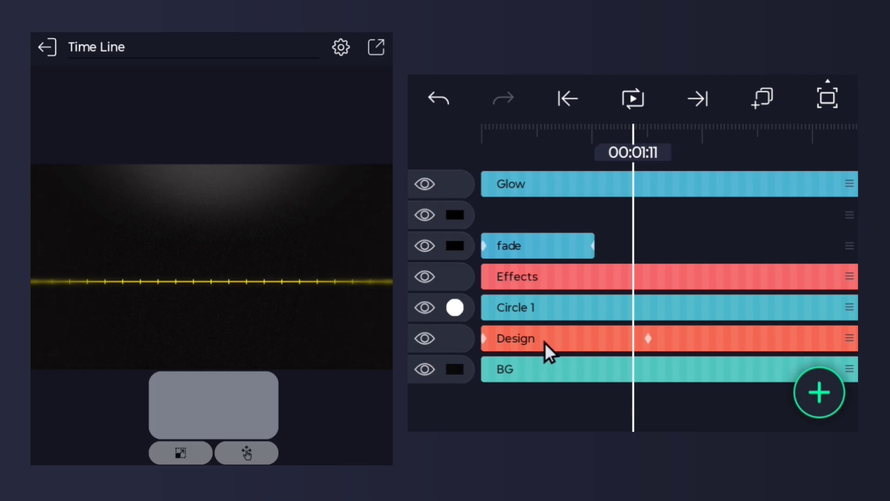
- Enter the Design group, unhide its bottom layer, and open group 1 showing the Concept clipboard icon
{"action": "left_click", "coordinate": [514, 338]}
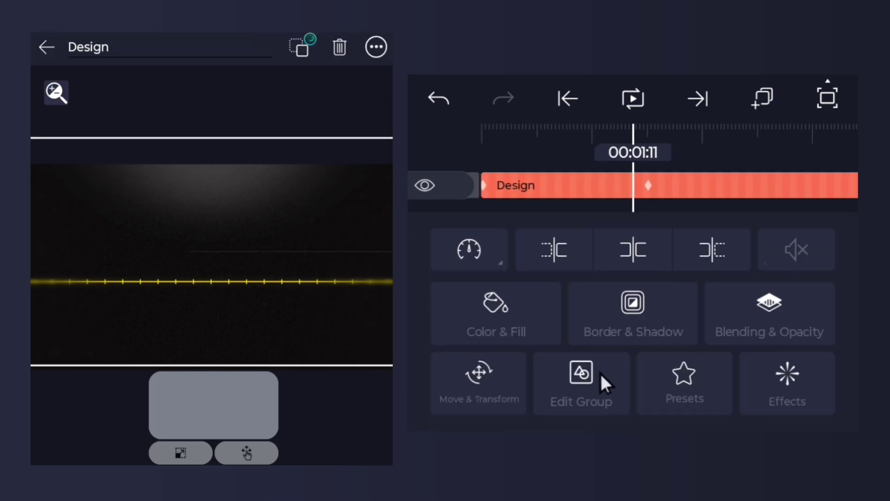
{"action": "left_click", "coordinate": [581, 373]}
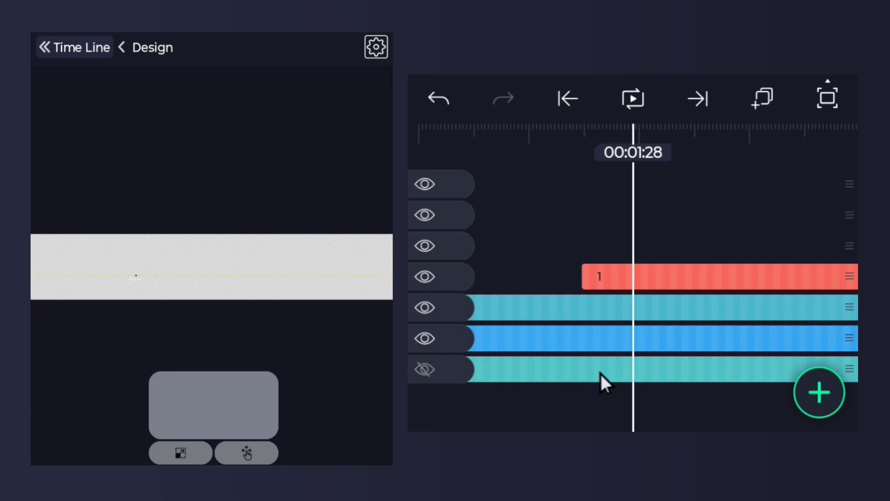
{"action": "left_click", "coordinate": [426, 369]}
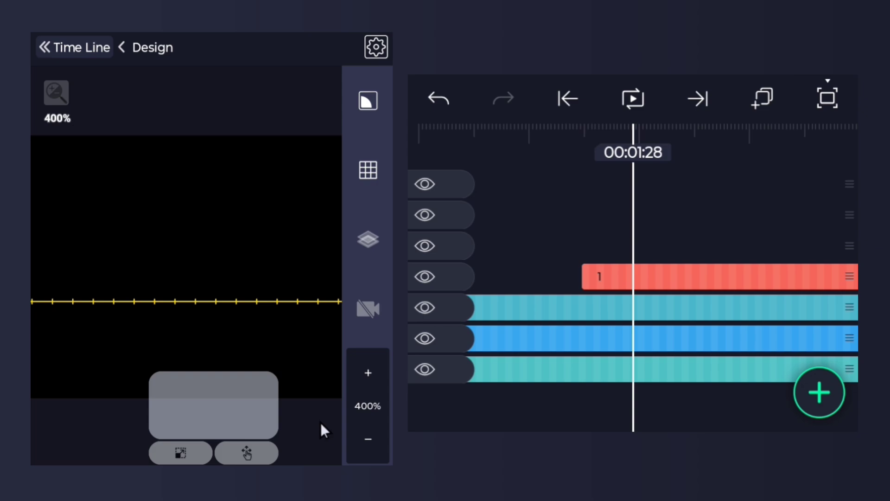
{"action": "left_click", "coordinate": [825, 97]}
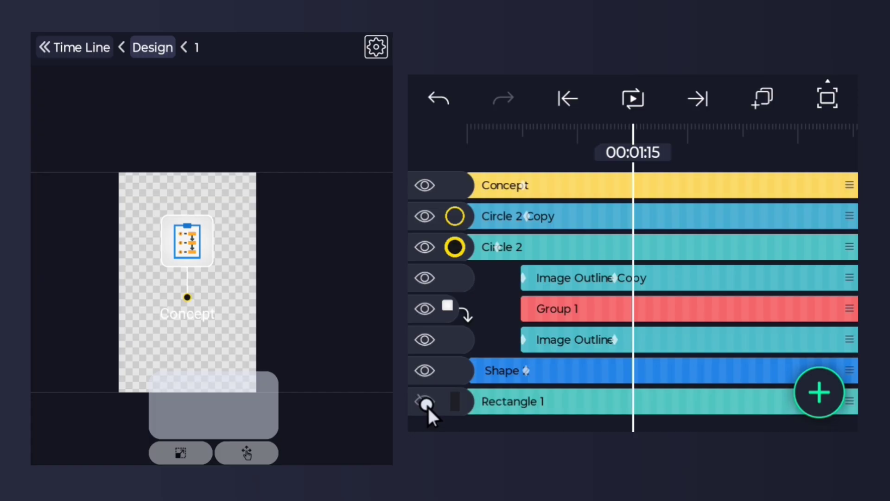
- Show Rectangle 1 and replace the Concept icon's fill with the red-pin map image
{"action": "left_click", "coordinate": [425, 401]}
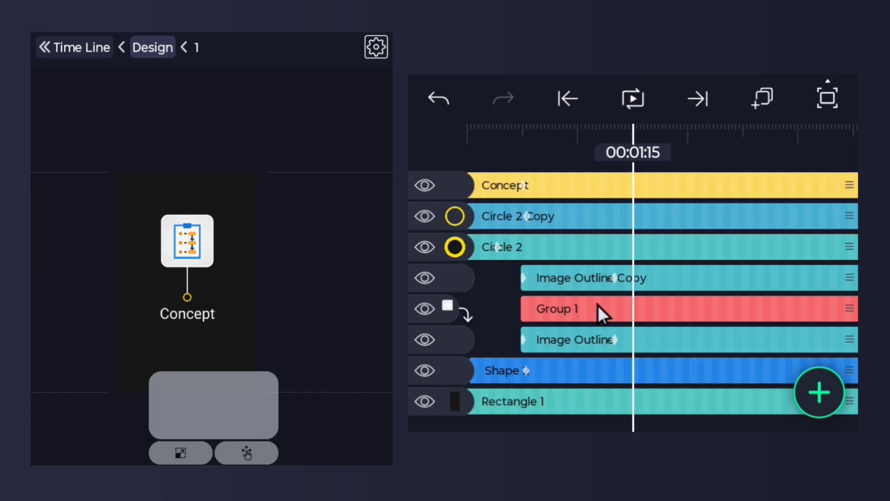
{"action": "double_click", "coordinate": [556, 308]}
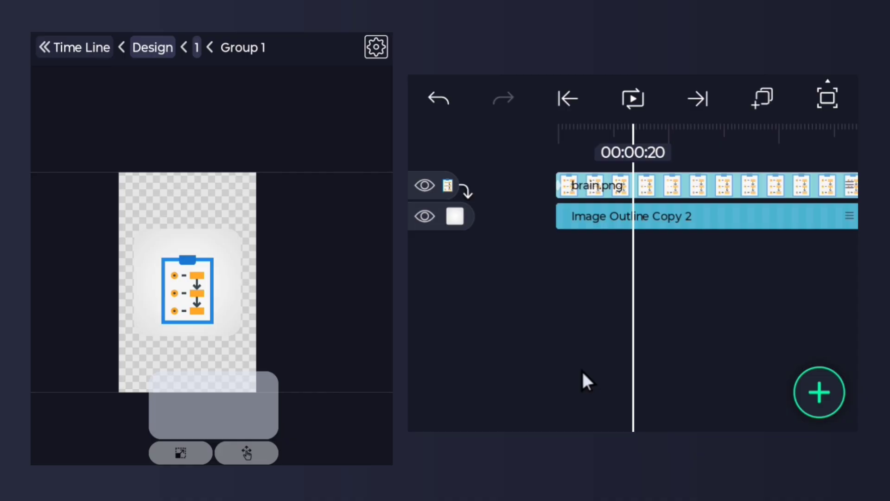
{"action": "mouse_move", "coordinate": [466, 224]}
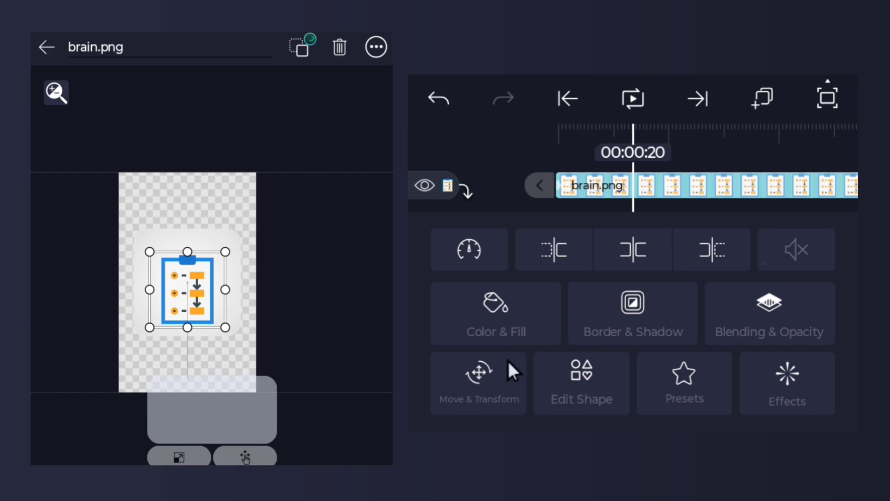
{"action": "left_click", "coordinate": [496, 312]}
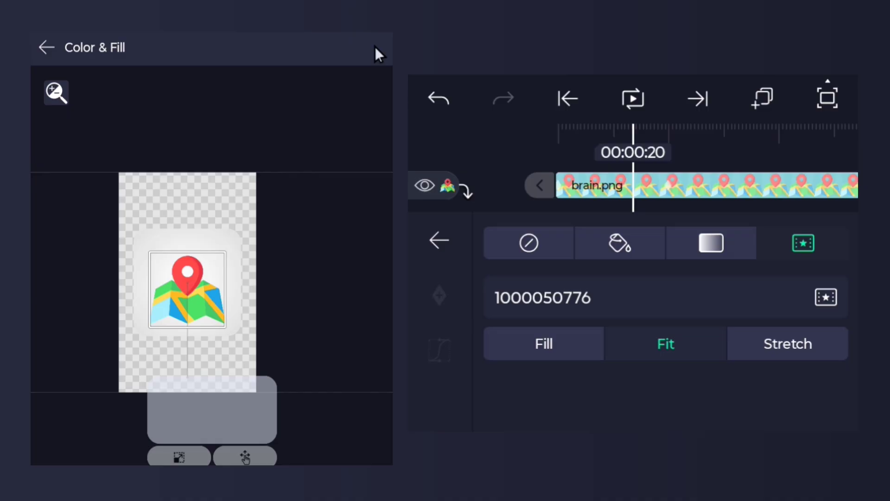
{"action": "left_click", "coordinate": [46, 47]}
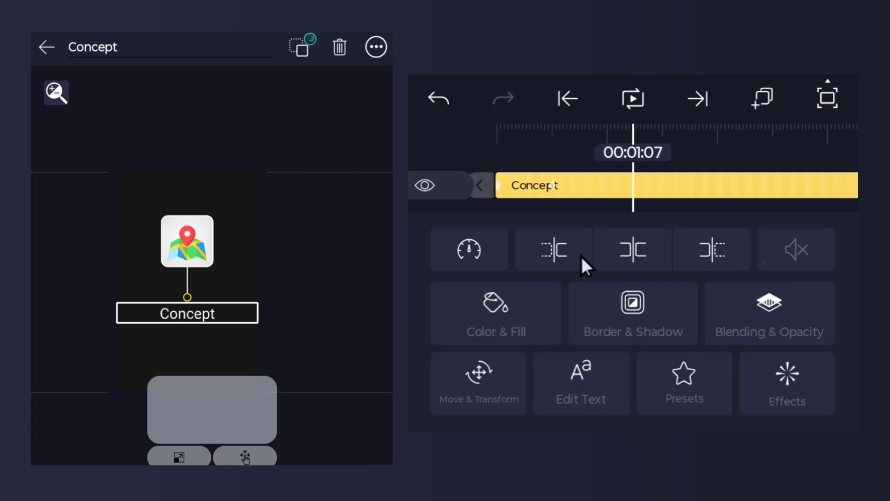
- Label the timeline points Design, Animation and Export, then review layers 2 to 4
{"action": "left_click", "coordinate": [581, 383]}
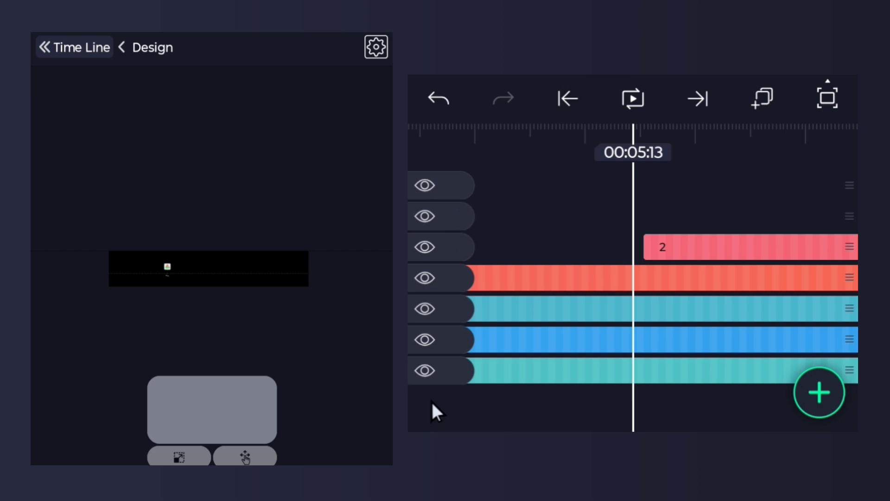
{"action": "left_click", "coordinate": [426, 369]}
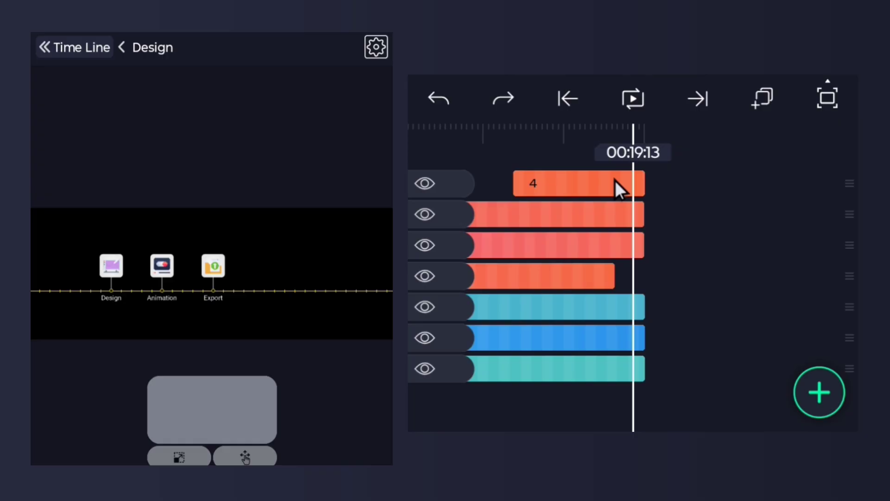
- Duplicate the Export point group 4 and drag '4 Copy' later on the timeline
{"action": "left_click", "coordinate": [575, 184]}
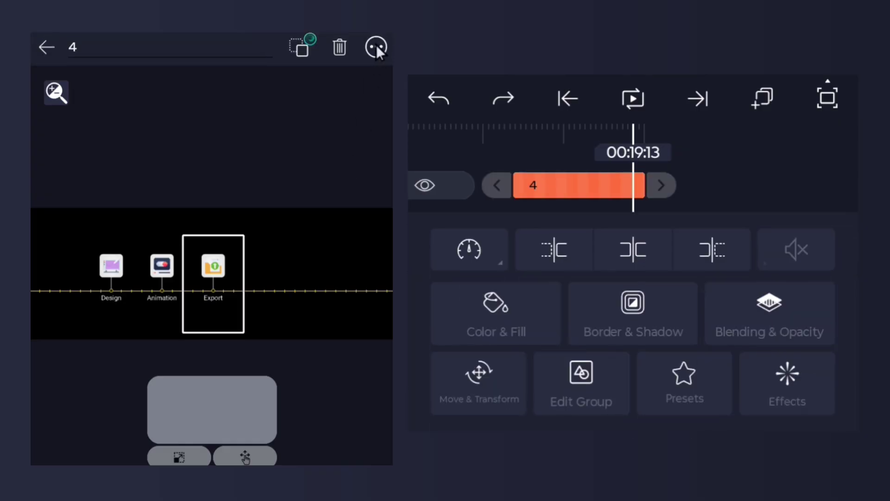
{"action": "left_click", "coordinate": [375, 46]}
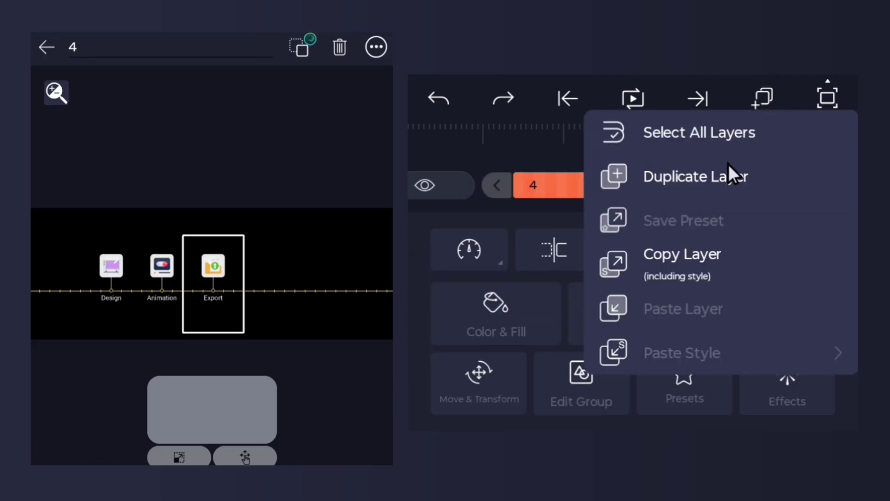
{"action": "left_click", "coordinate": [695, 176]}
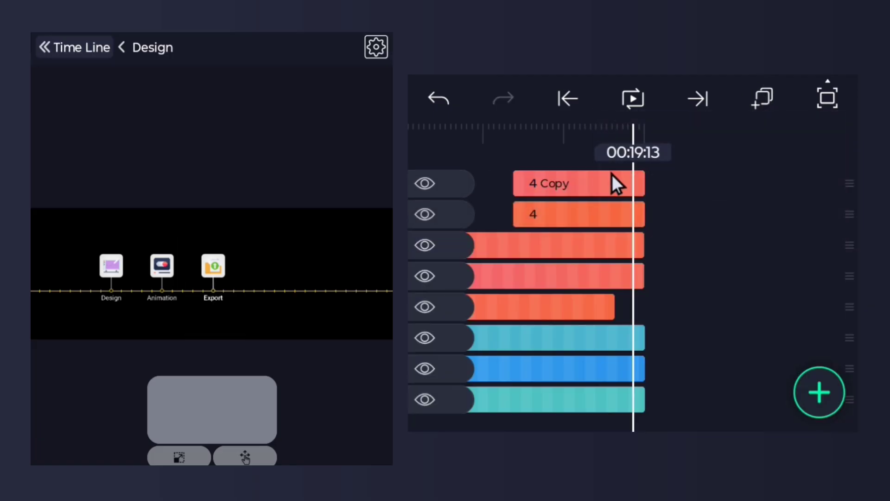
{"action": "left_click_drag", "start_coordinate": [567, 183], "coordinate": [652, 183]}
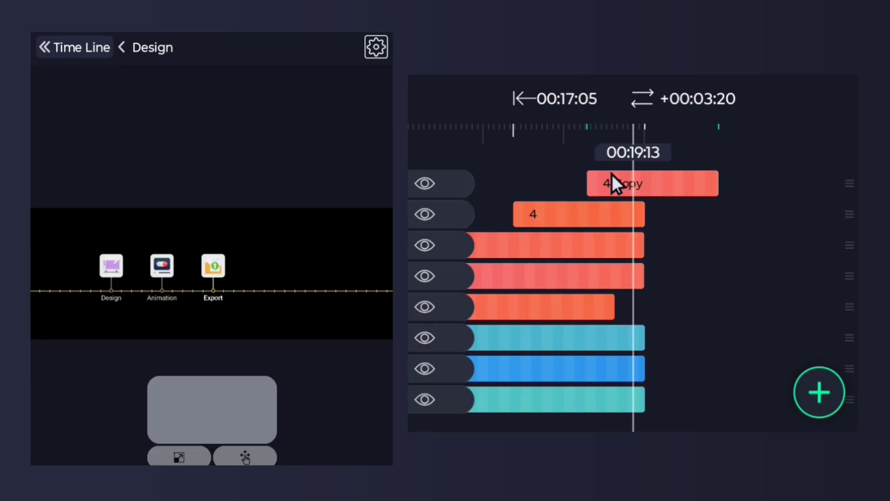